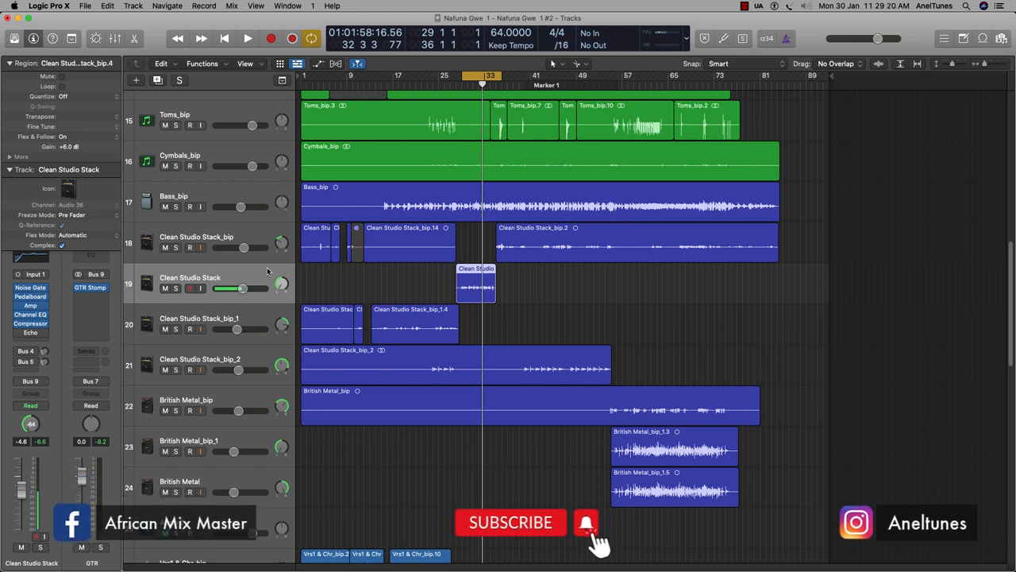
pyautogui.moveTo(268, 272)
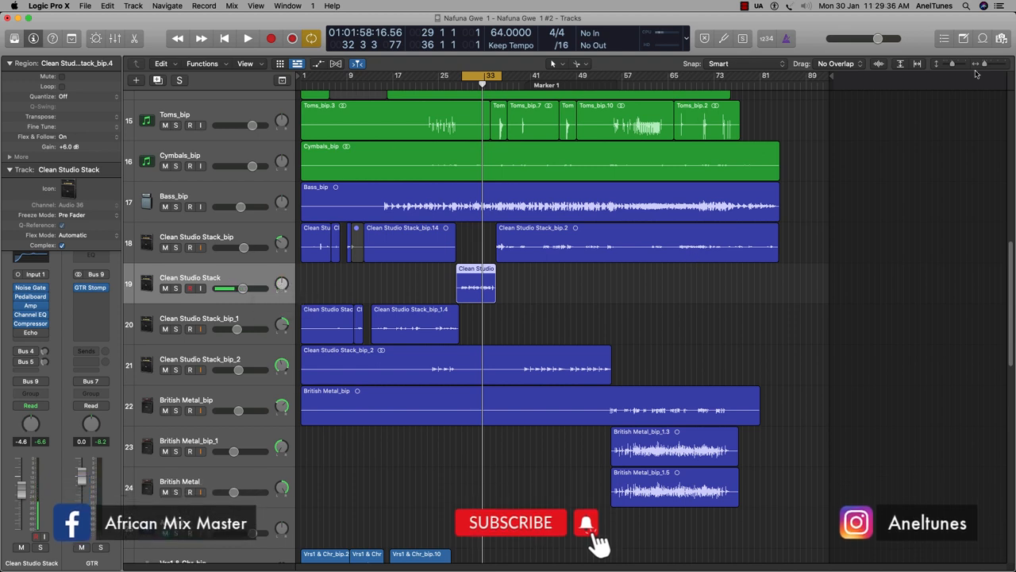
pyautogui.moveTo(855, 121)
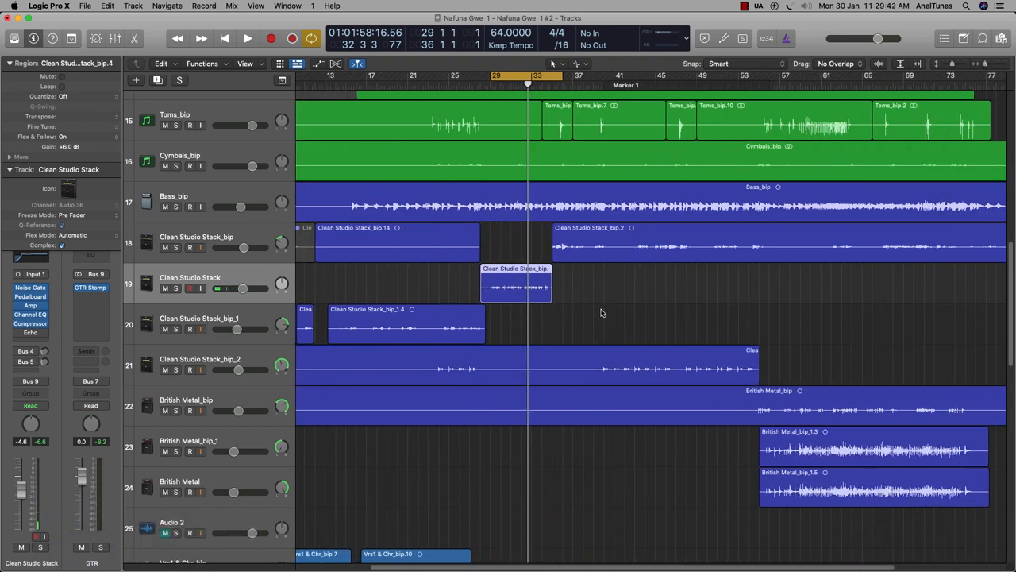
# Solo the Clean Studio Stack track so only its guitar region plays
pyautogui.click(248, 38)
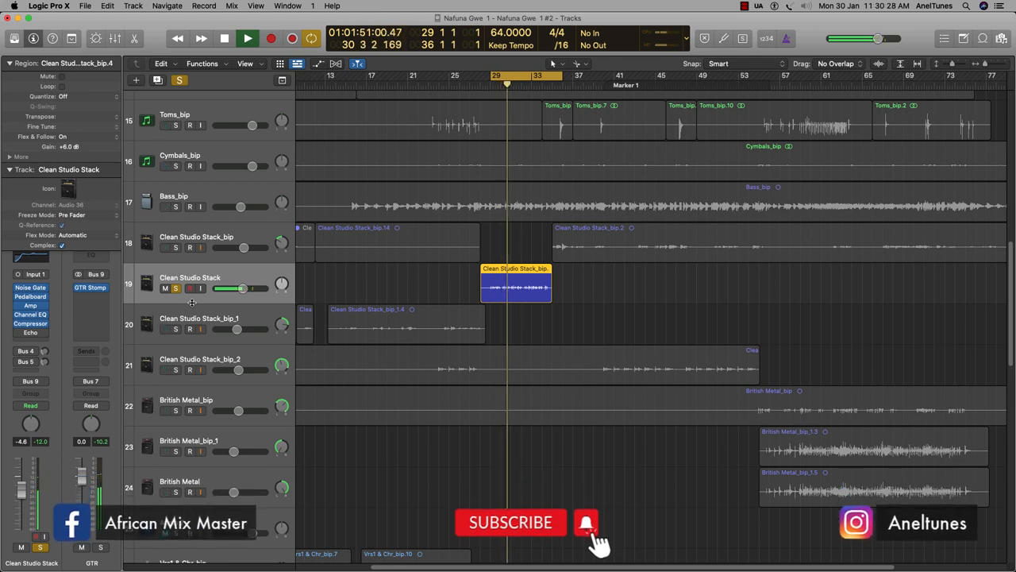
# Solo the British Metal track to audition its guitar part alone
pyautogui.click(248, 38)
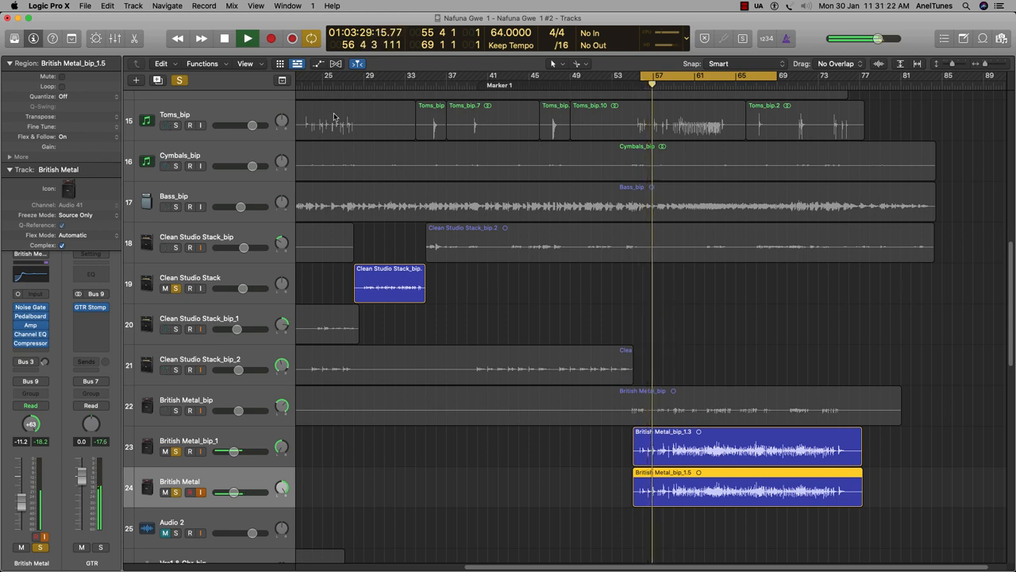
# Set the cycle area over bars 29–37 covering the Clean Studio Stack region
pyautogui.moveTo(651, 84); pyautogui.dragTo(786, 84)
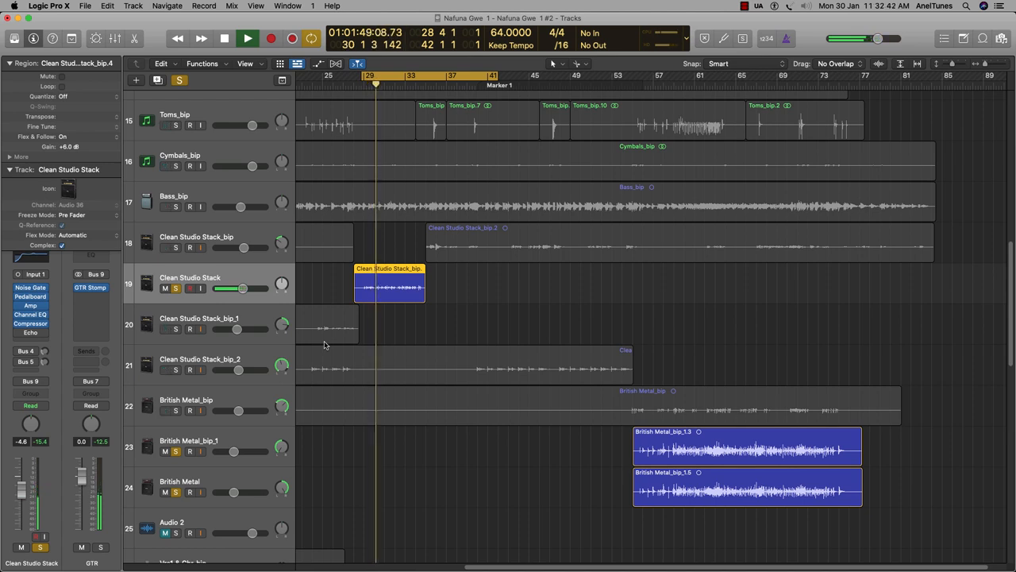
# Unsolo the Clean Studio Stack track and play the full mix through the loop
pyautogui.click(248, 38)
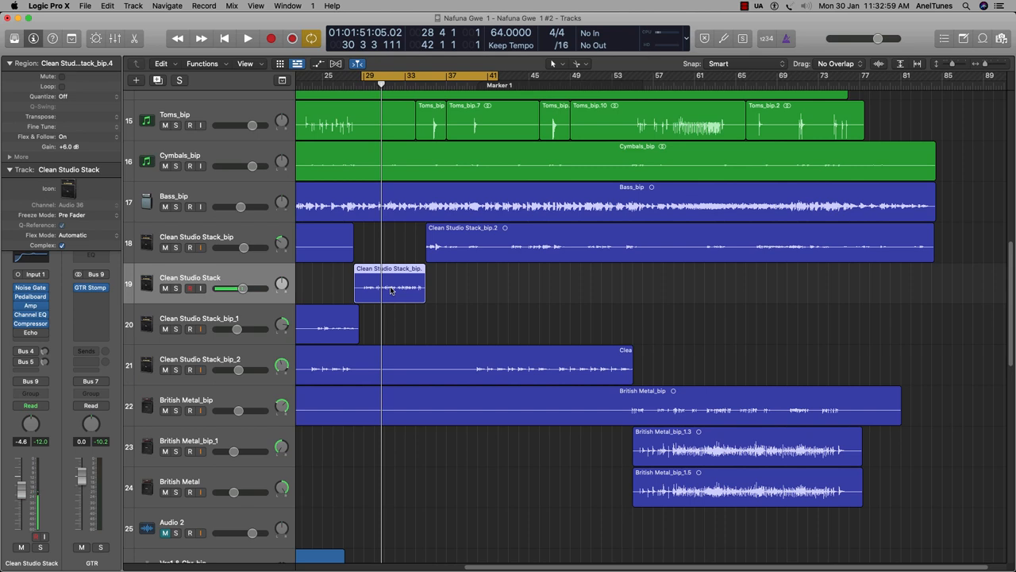
pyautogui.moveTo(397, 311)
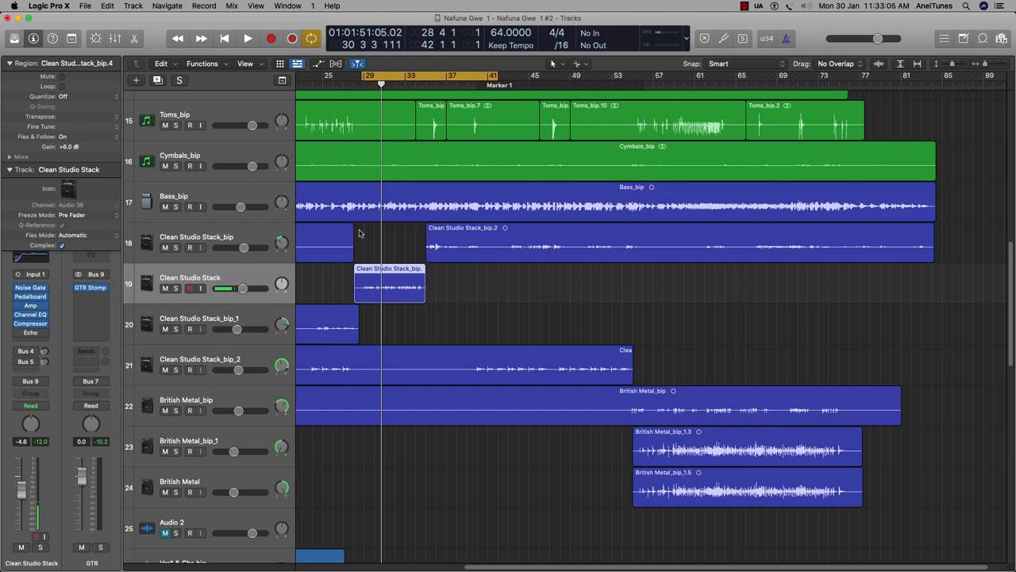
pyautogui.click(247, 38)
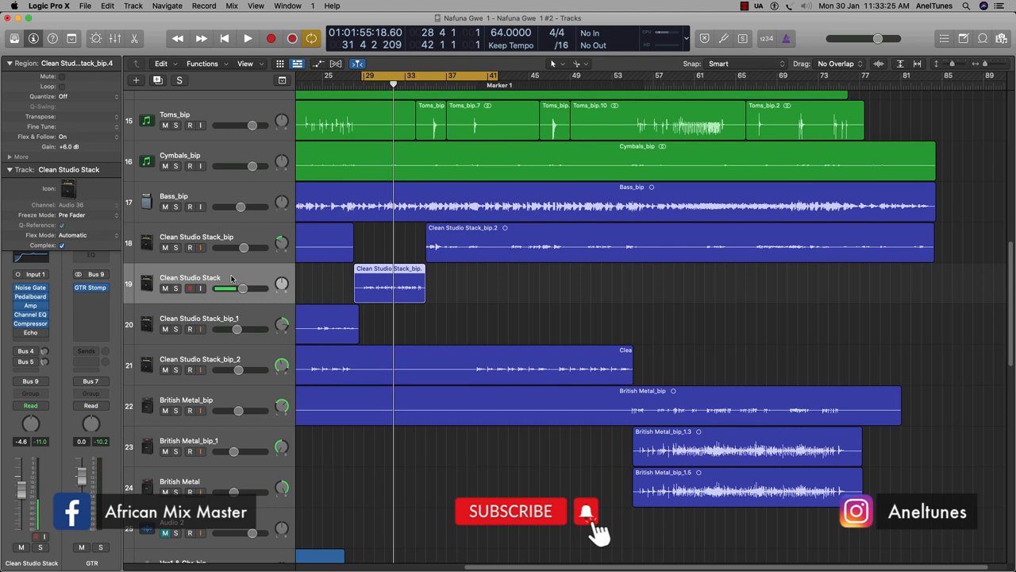
pyautogui.moveTo(384, 289)
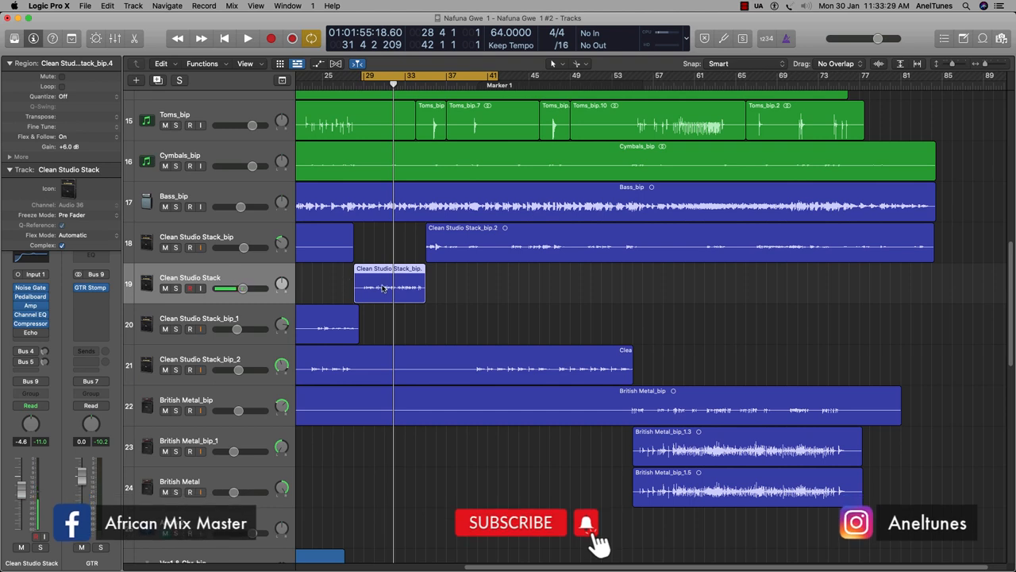
pyautogui.moveTo(266, 276)
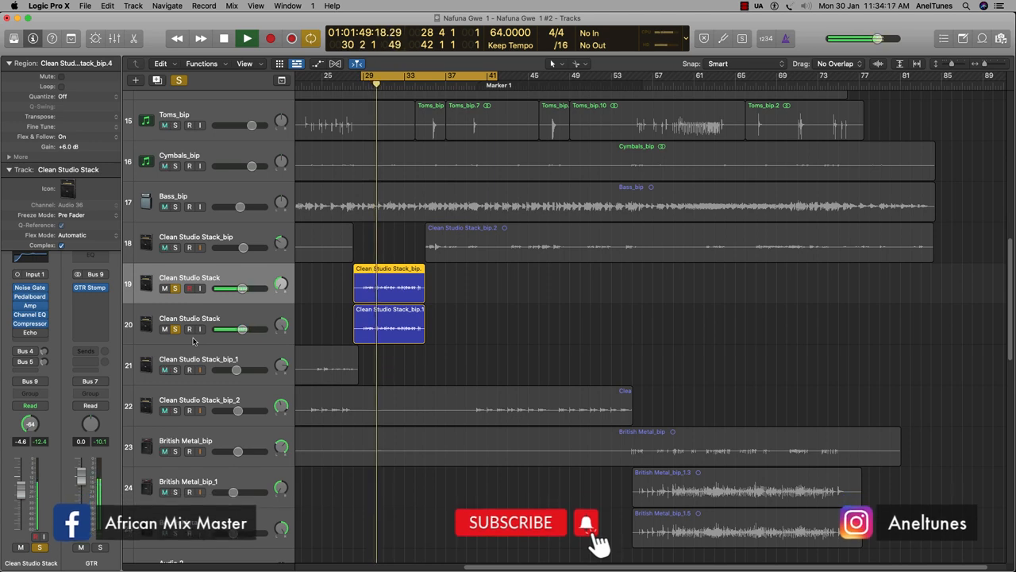
# Solo the original Clean Studio Stack track so the duplicate stays silent
pyautogui.click(248, 38)
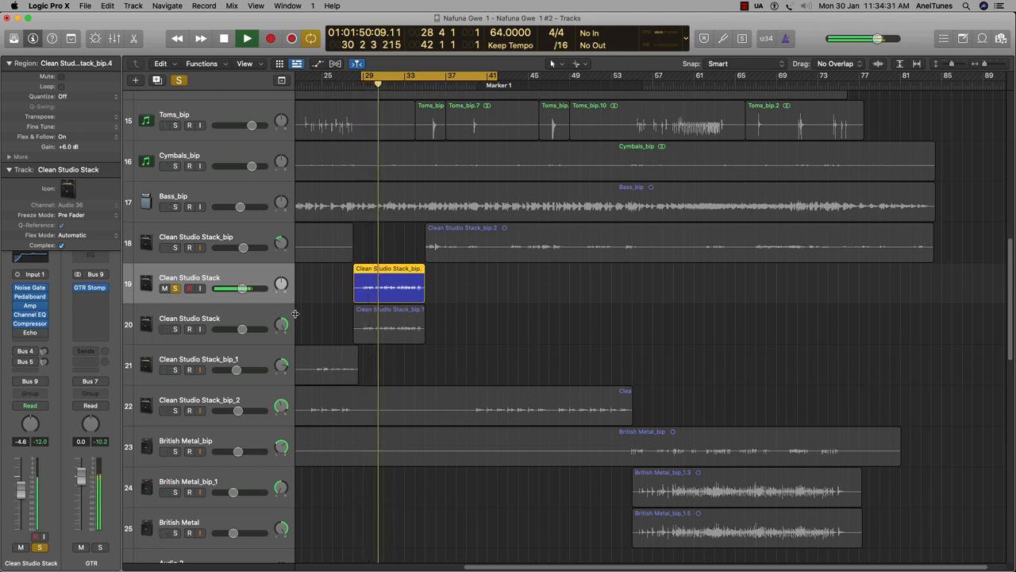
# Solo the duplicate Clean Studio Stack track alongside the original and select it
pyautogui.click(248, 38)
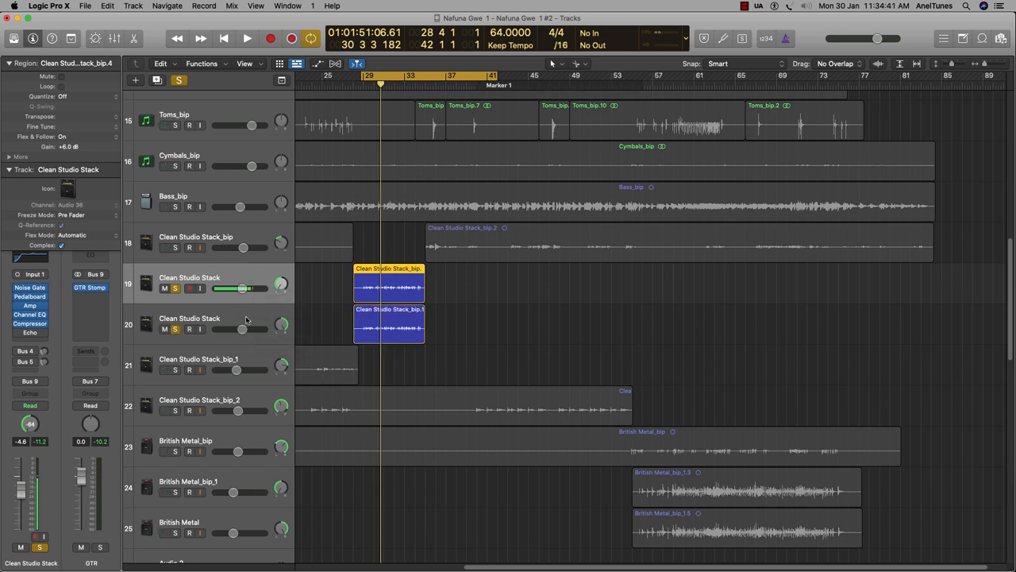
pyautogui.click(189, 318)
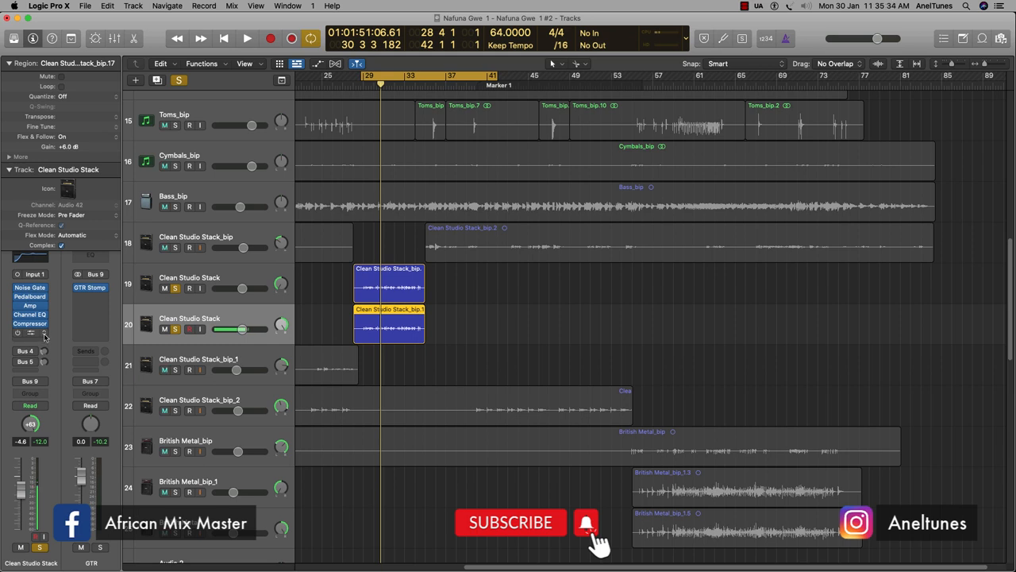
# Insert a Mono->Stereo Sample Delay on the duplicate track set to 13.7 ms
pyautogui.click(29, 332)
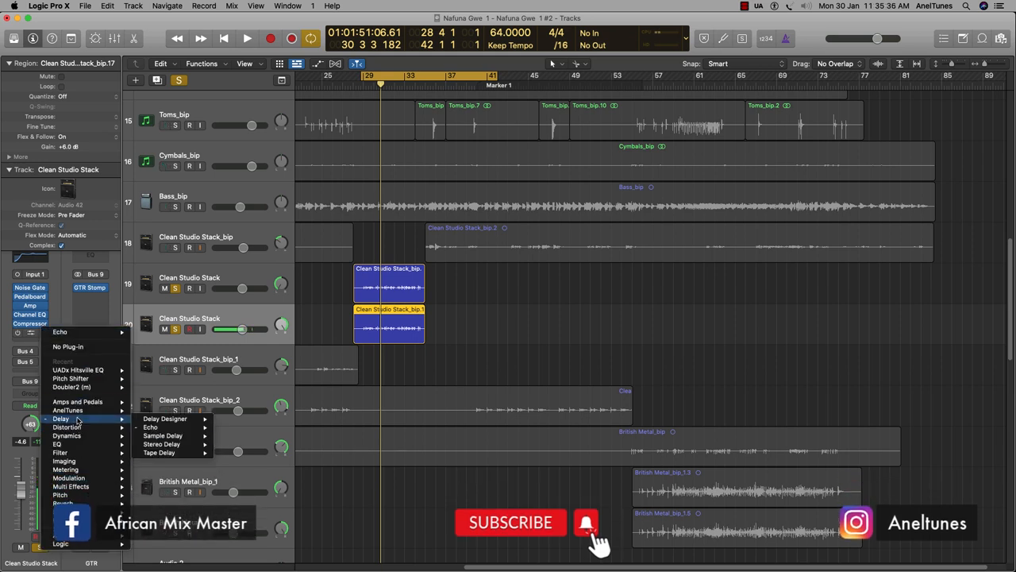
pyautogui.moveTo(162, 435)
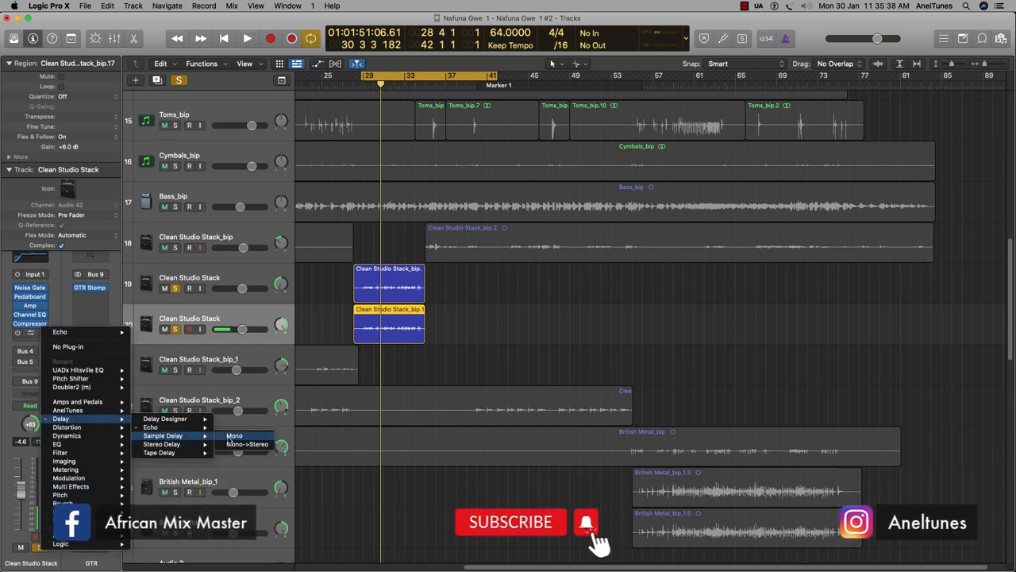
pyautogui.click(233, 435)
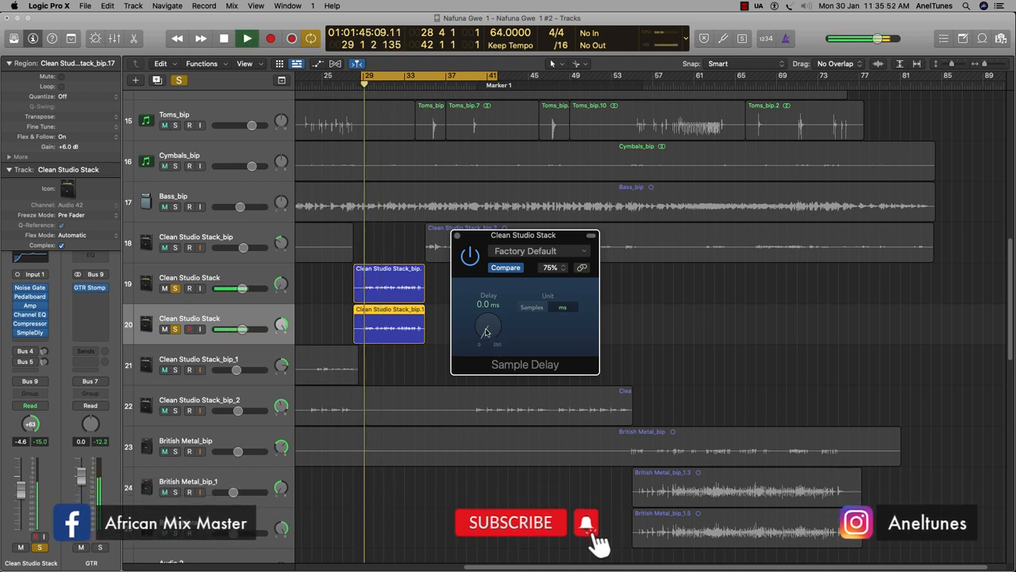
pyautogui.moveTo(489, 325); pyautogui.dragTo(489, 328)
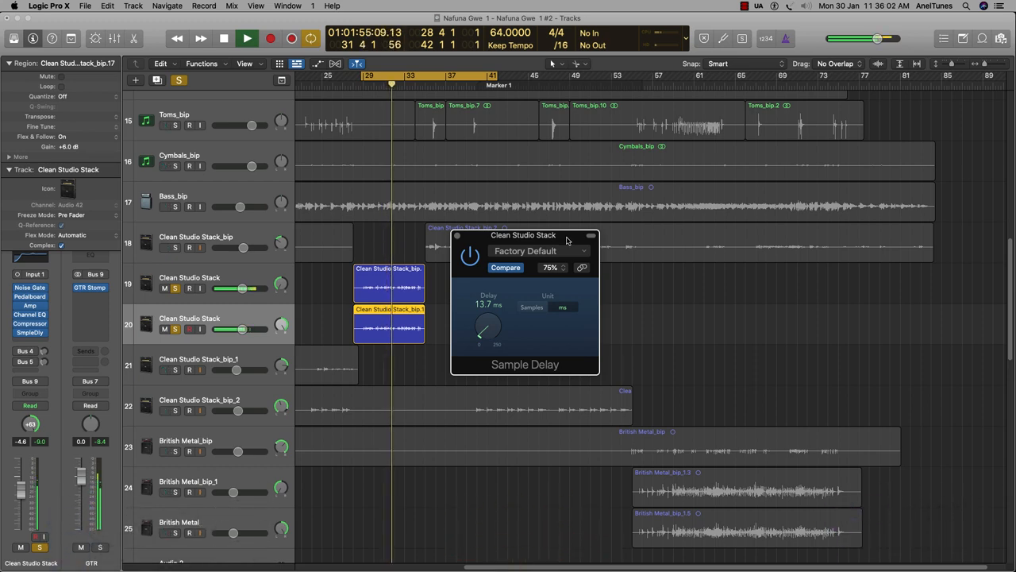
pyautogui.click(248, 39)
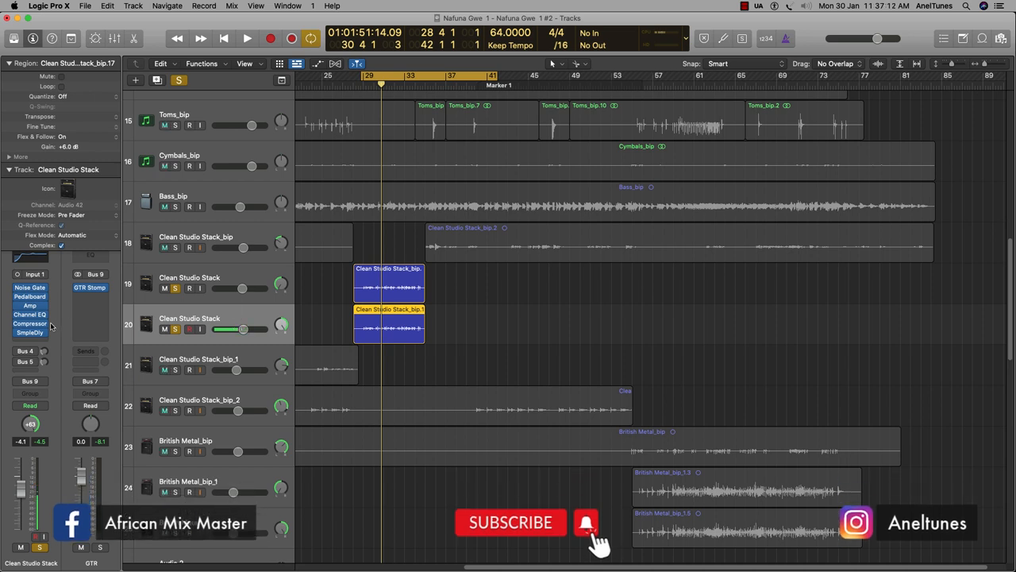
# Insert Space Designer with the Amp Cabinet 01 impulse and wet level at -2.8 dB
pyautogui.click(28, 331)
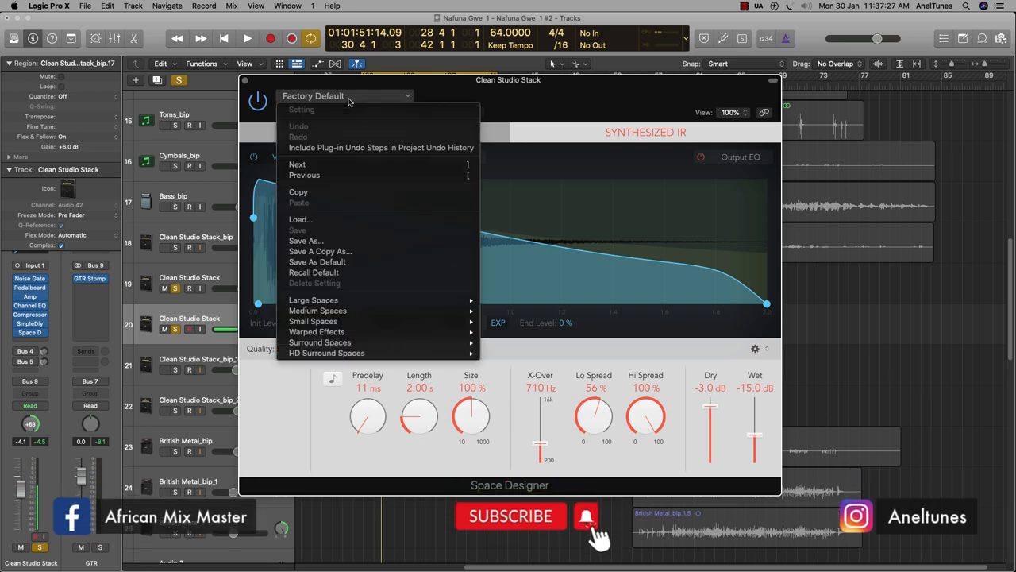
pyautogui.moveTo(318, 332)
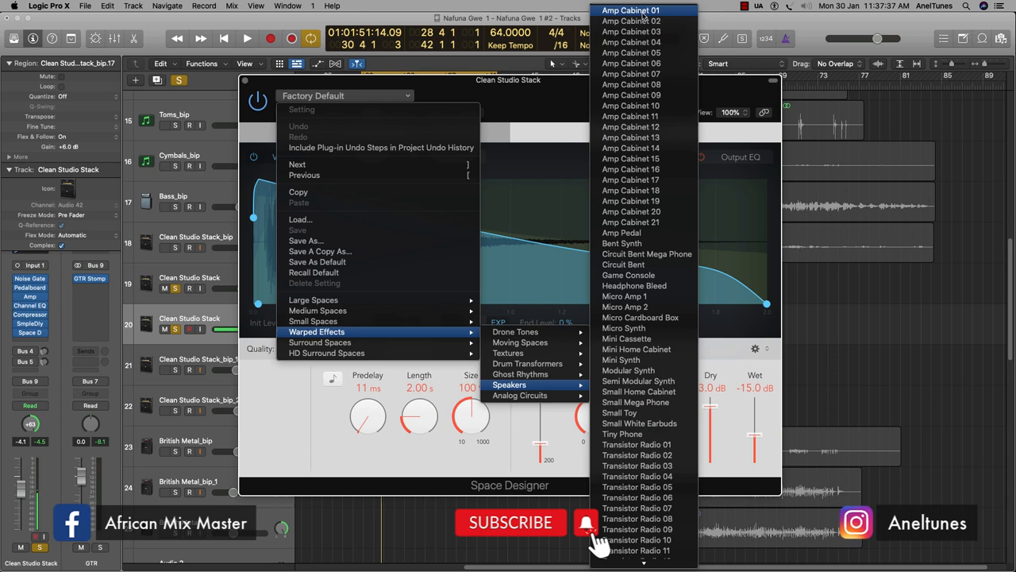
pyautogui.click(631, 10)
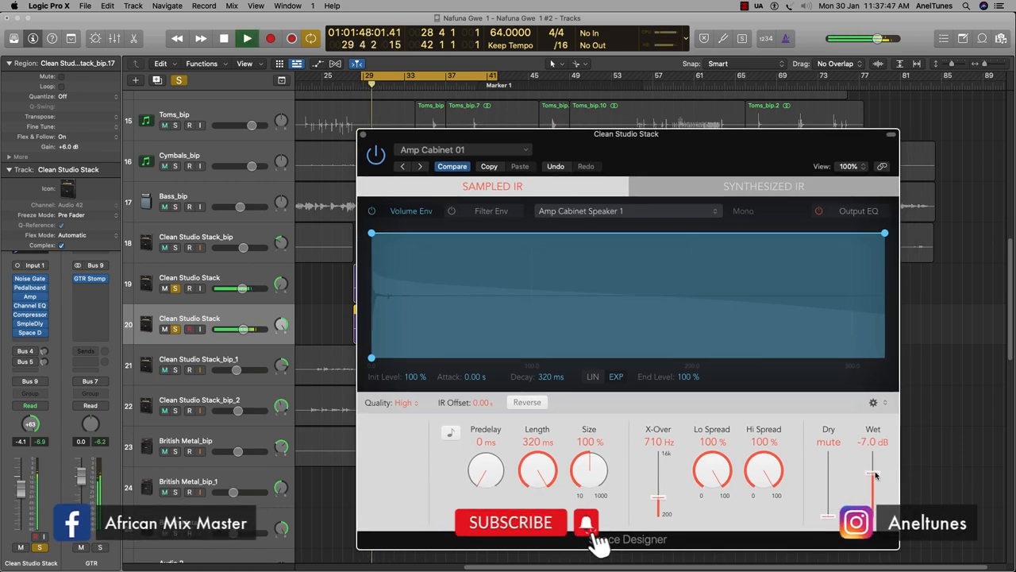
pyautogui.moveTo(873, 474); pyautogui.dragTo(879, 459)
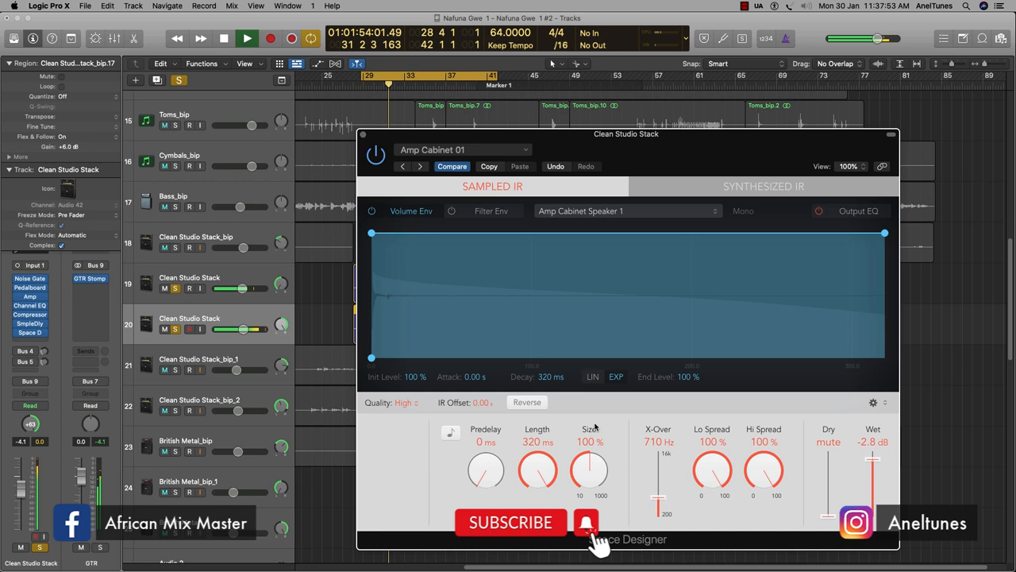
pyautogui.click(226, 38)
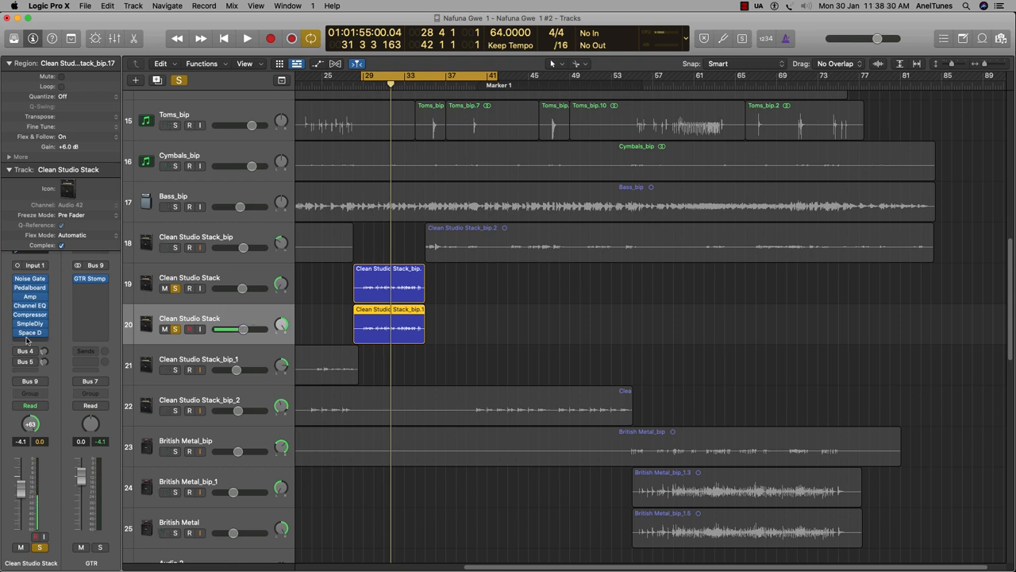
# Insert Overdrive with tone opened to 20000 Hz and the output level adjusted
pyautogui.click(29, 333)
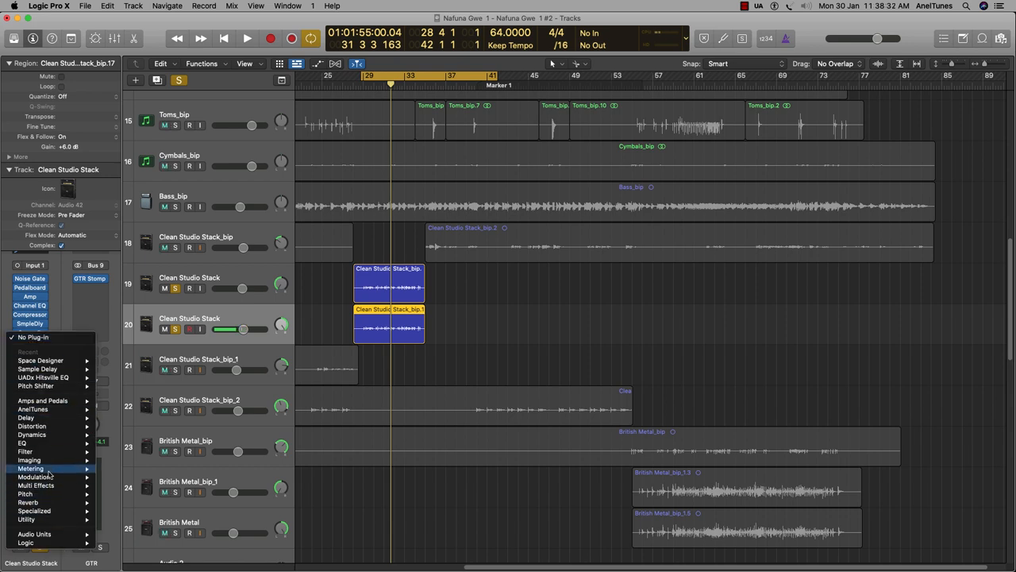
pyautogui.moveTo(31, 426)
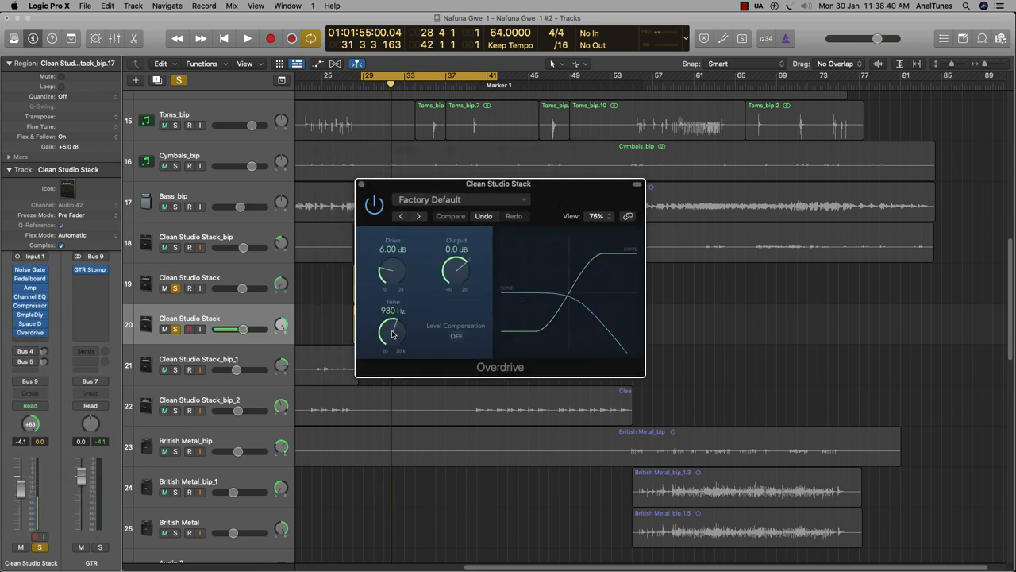
pyautogui.moveTo(393, 331); pyautogui.dragTo(394, 314)
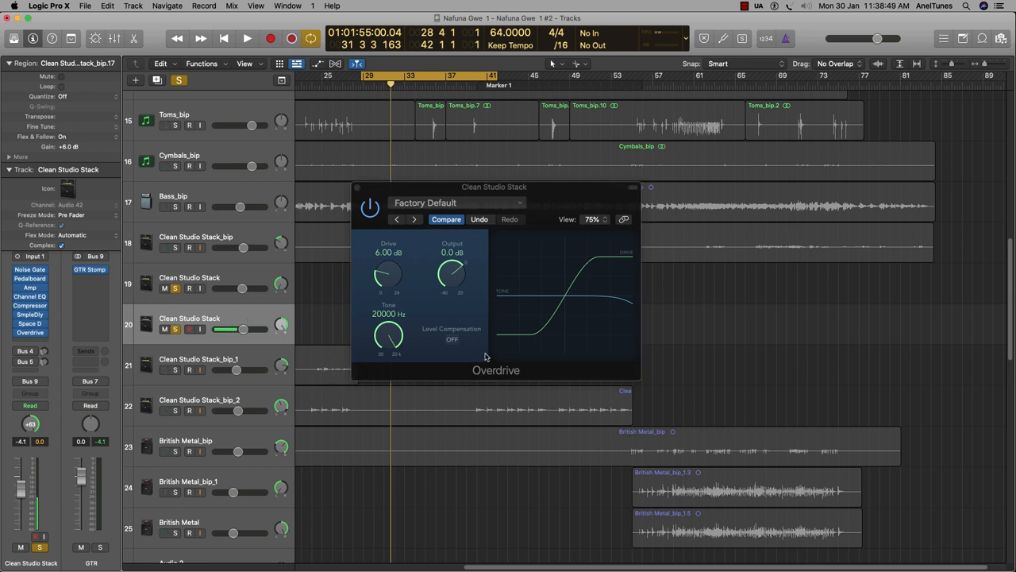
pyautogui.click(247, 38)
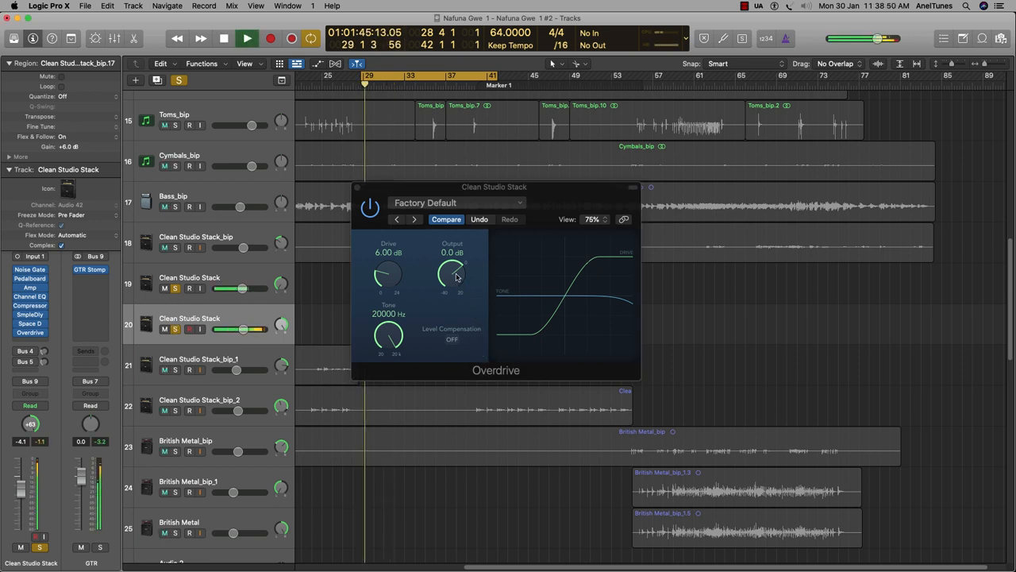
pyautogui.moveTo(453, 273); pyautogui.dragTo(462, 300)
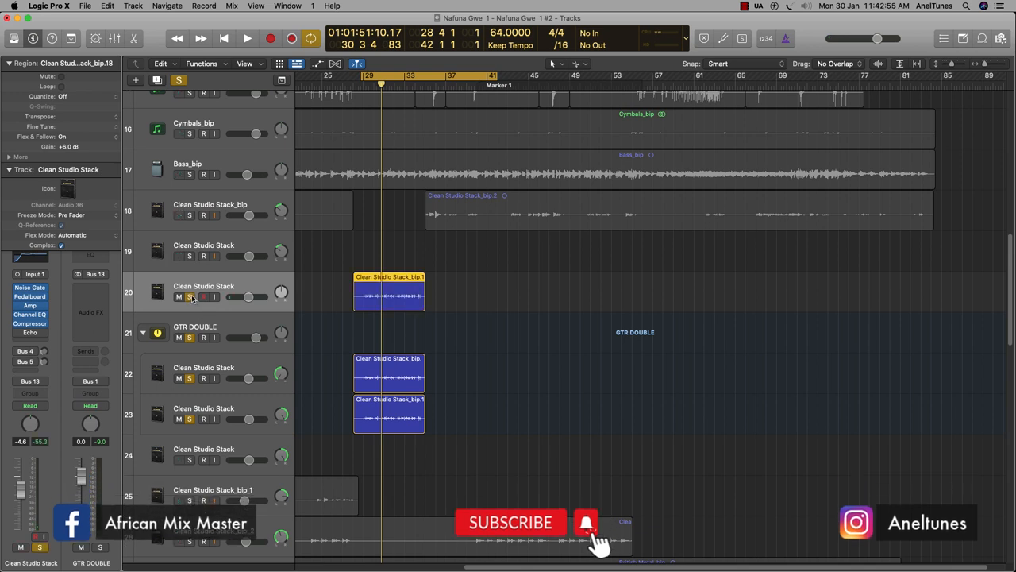
# Mute the Clean Studio Stack region on track 20 above the GTR DOUBLE stack
pyautogui.click(200, 297)
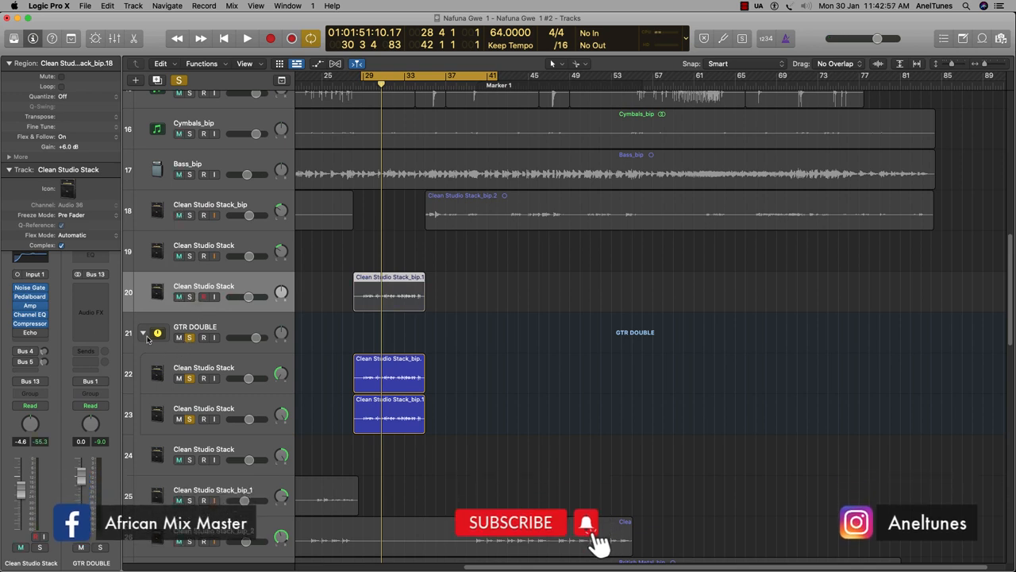